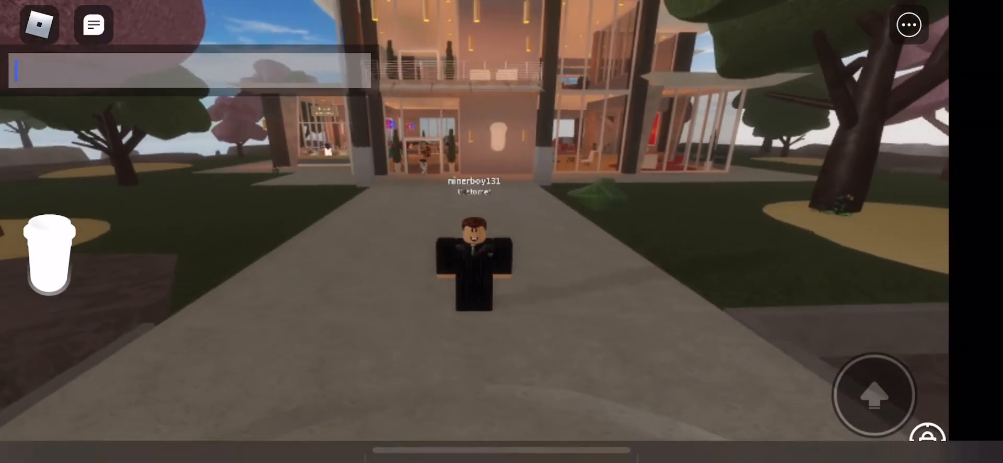
Draft the chat message 'Hello everyone... was my iPad... my email' in the chat bar.
type("Hello ev")
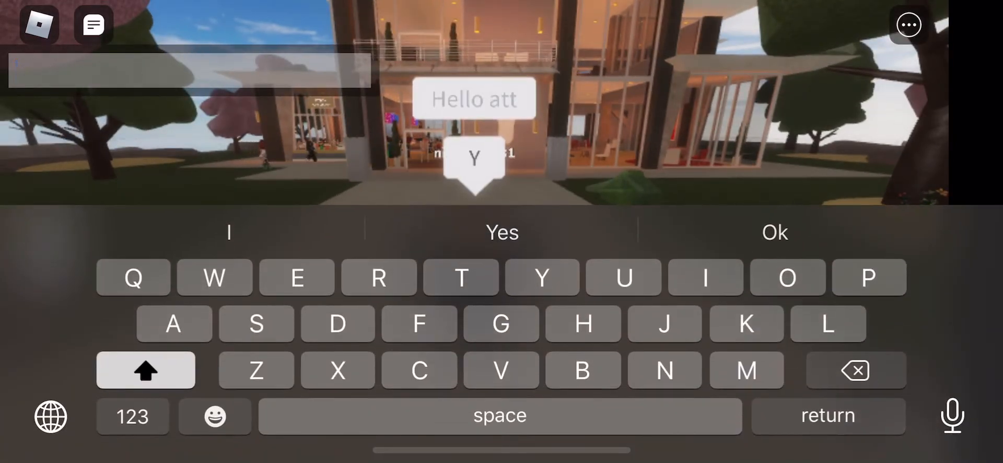
left_click(144, 370)
type("So what happened")
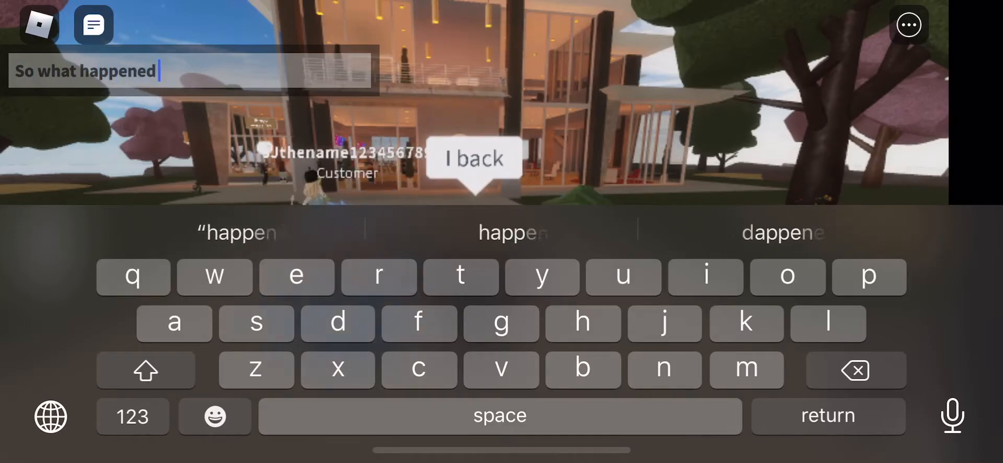
type("was my iPad but I got")
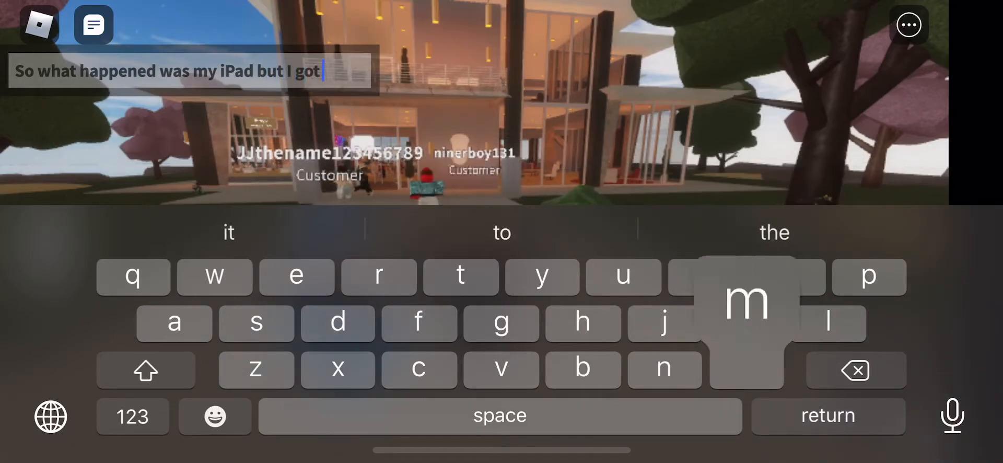
type("my email")
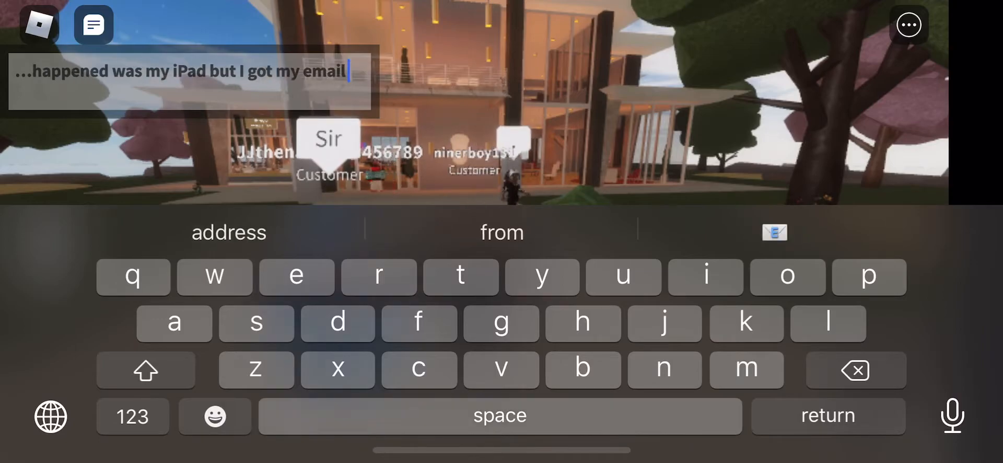
key("return")
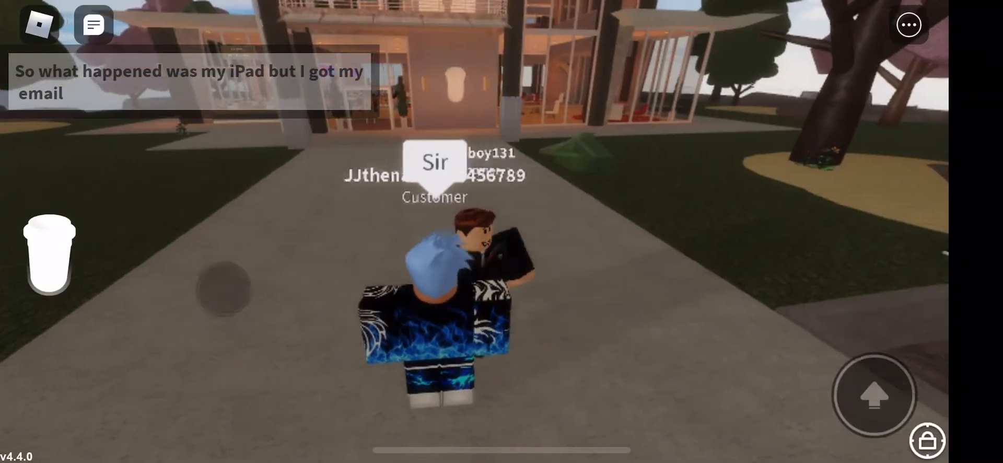
Finish the message with ':D' and send it to the chat.
left_click(192, 81)
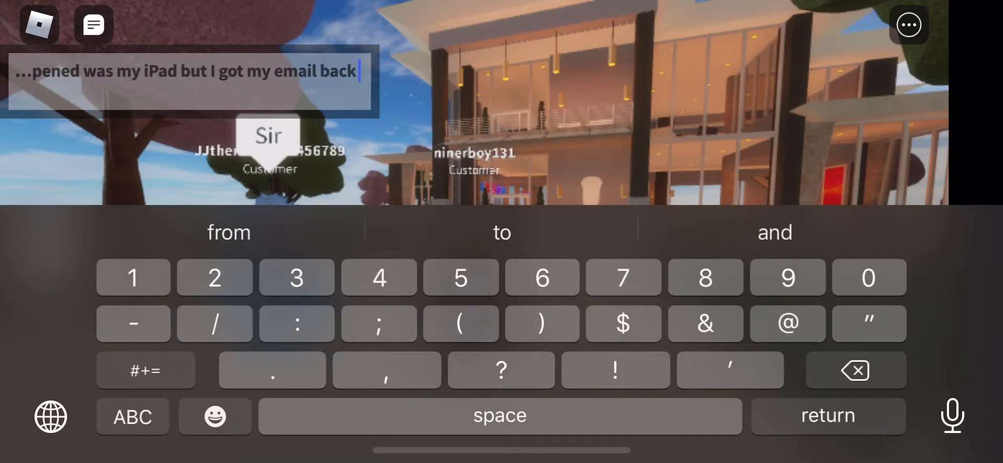
type(":D")
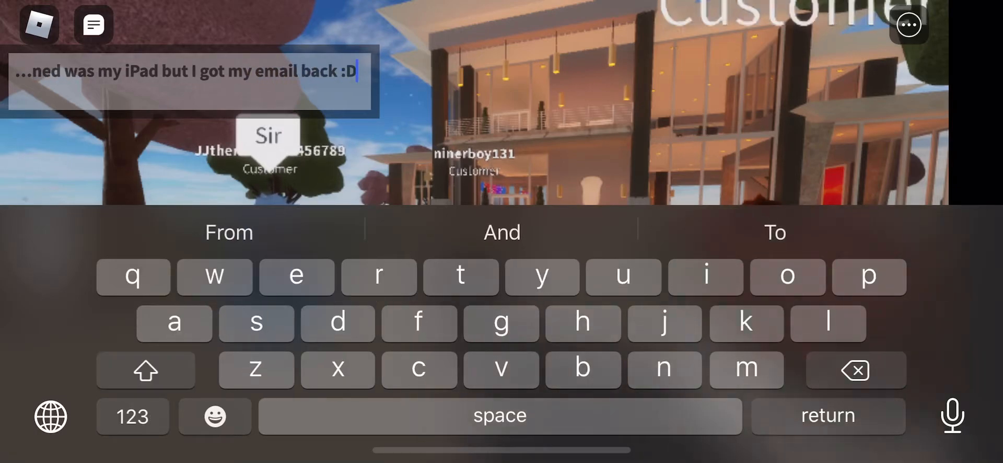
key("return")
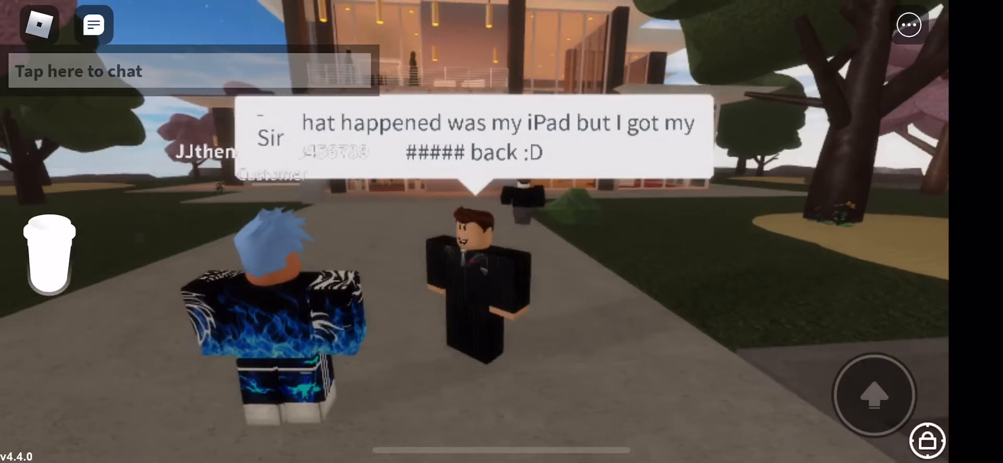
left_click(192, 70)
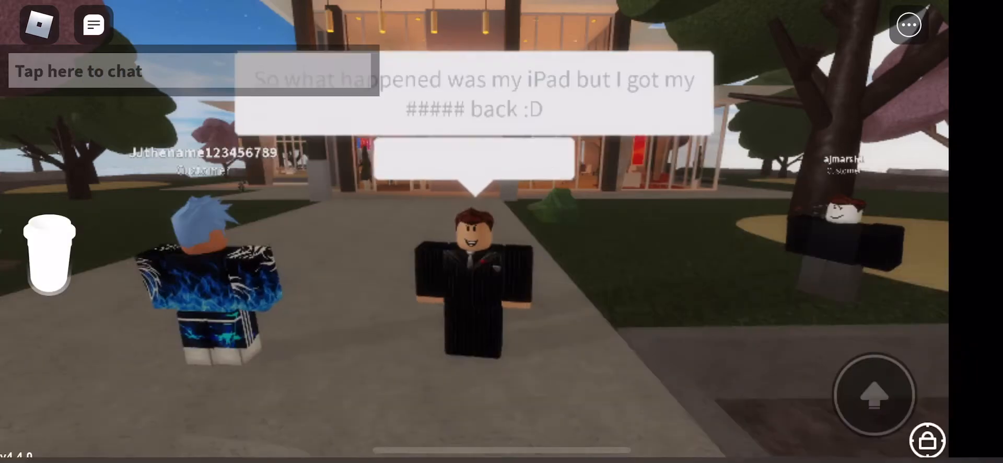
left_click(76, 70)
type("But I recoverd my email and got back")
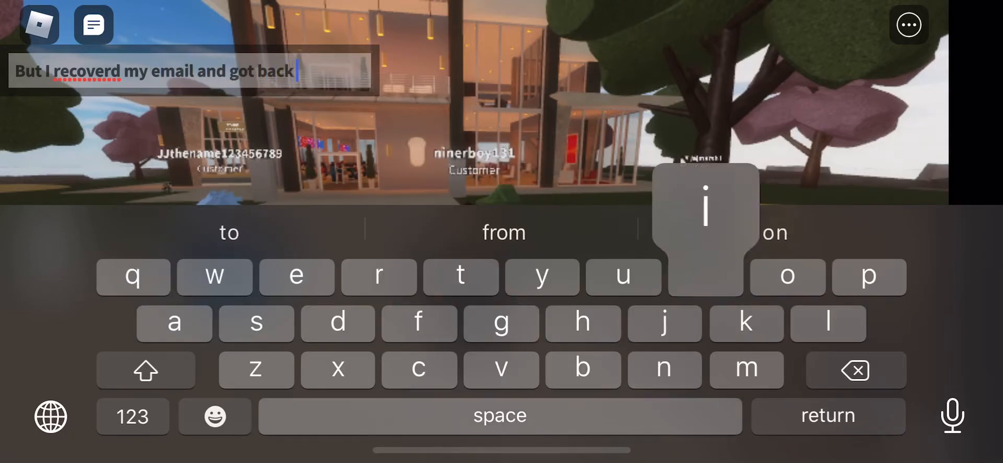
Write '...into YT' and correct the misspelled word to 'recovered'.
type("into YT :D")
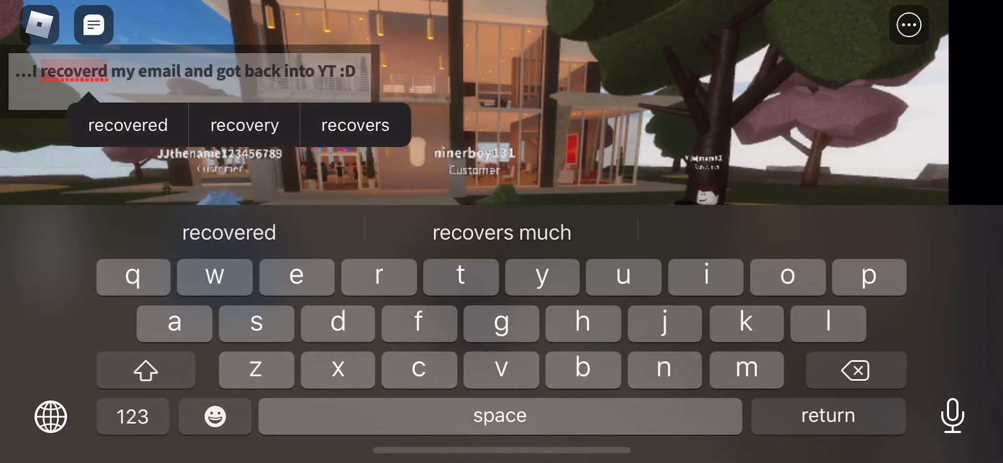
left_click(828, 415)
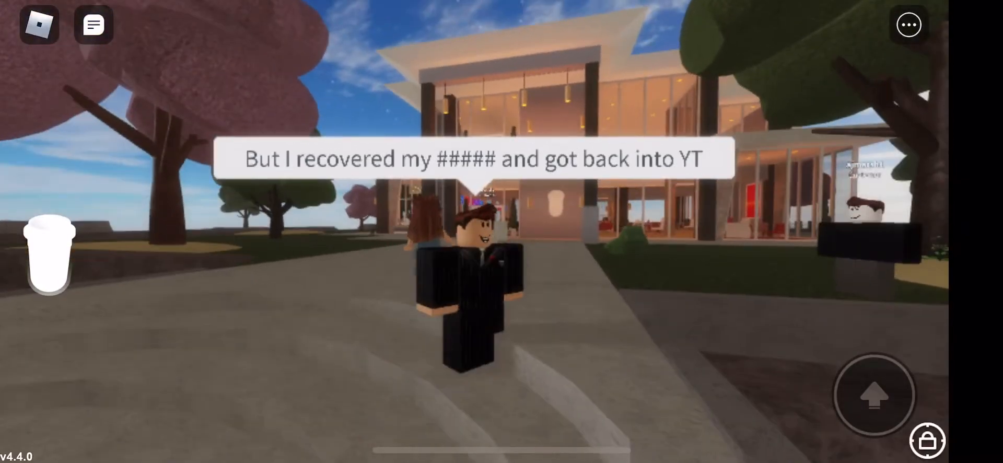
Draft 'What should I do for celebration' and switch to the numbers/punctuation keyboard.
left_click(93, 24)
type("What should I do for cel")
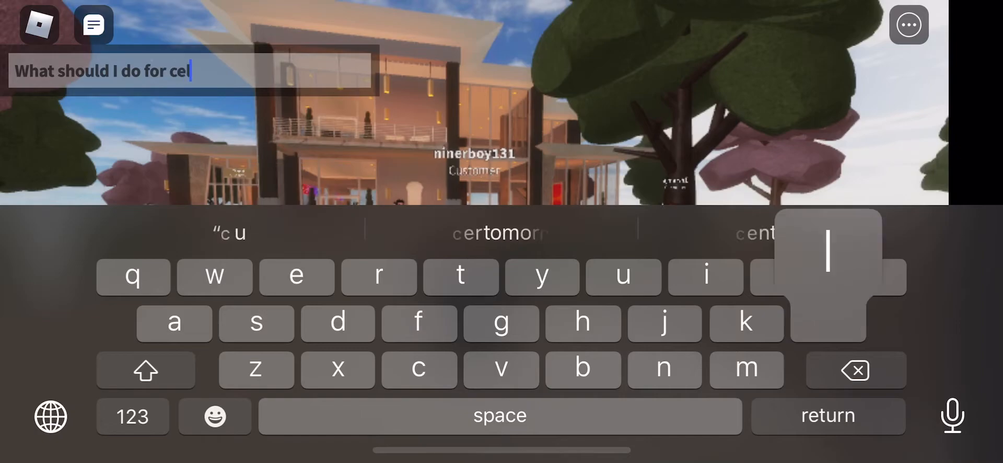
left_click(502, 232)
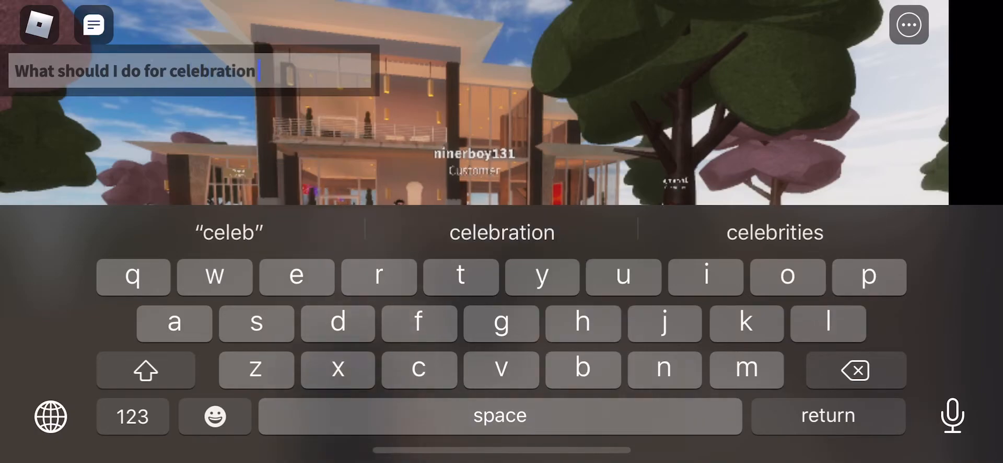
left_click(133, 416)
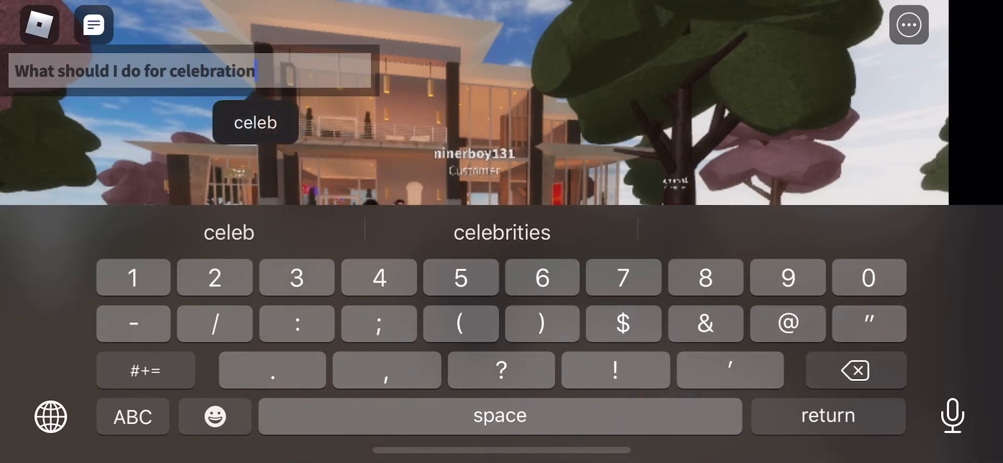